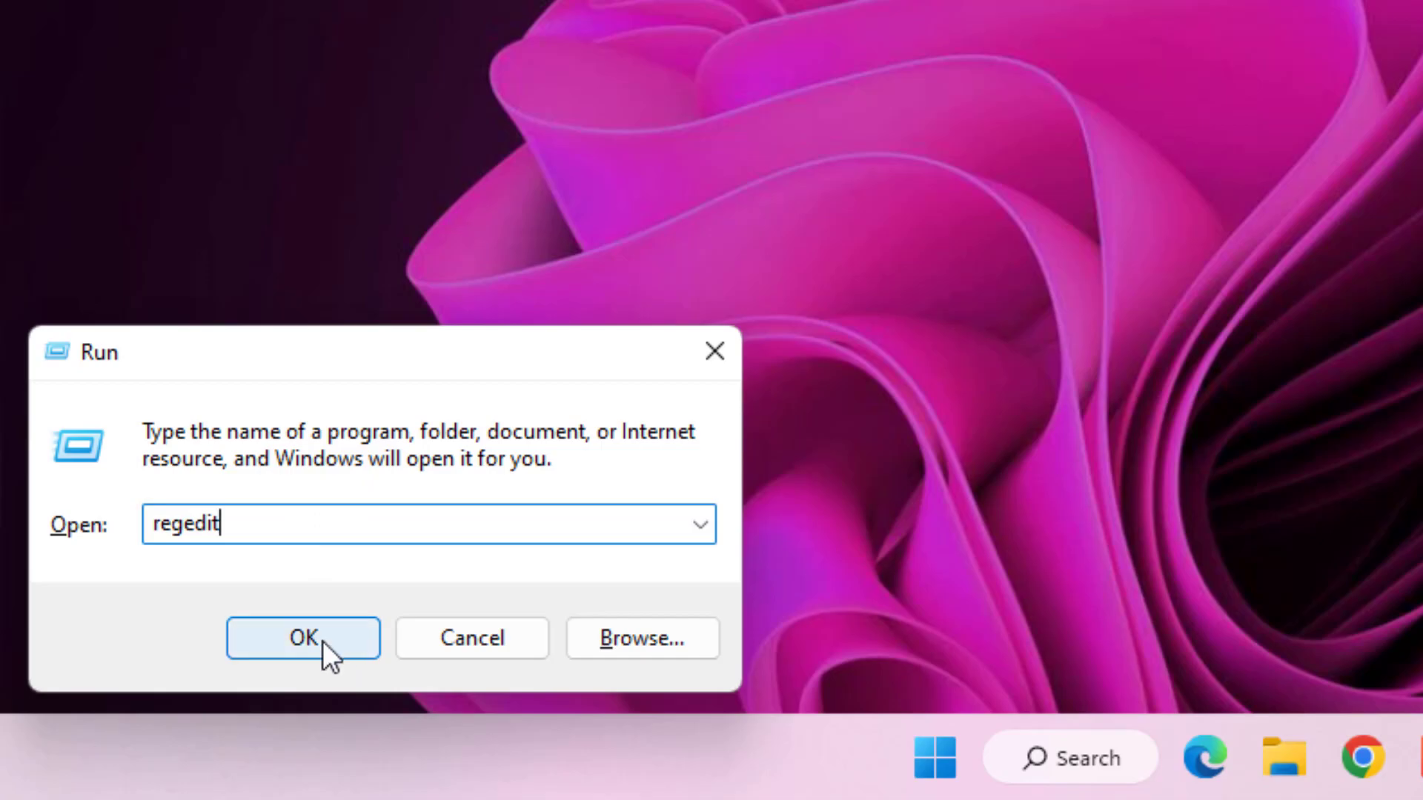
# Confirm the regedit command in the Run box to start Registry Editor
pyautogui.click(303, 637)
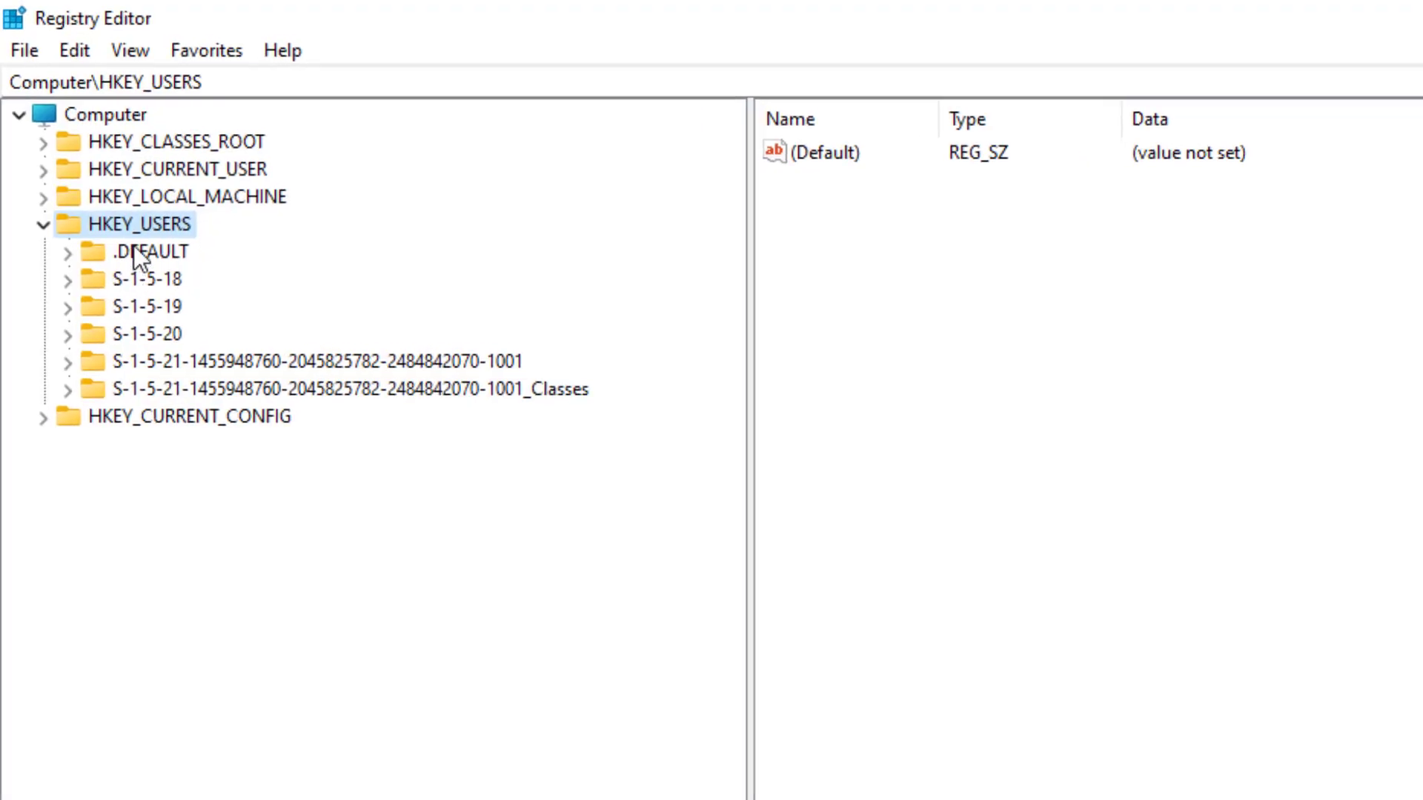
pyautogui.moveTo(148, 245)
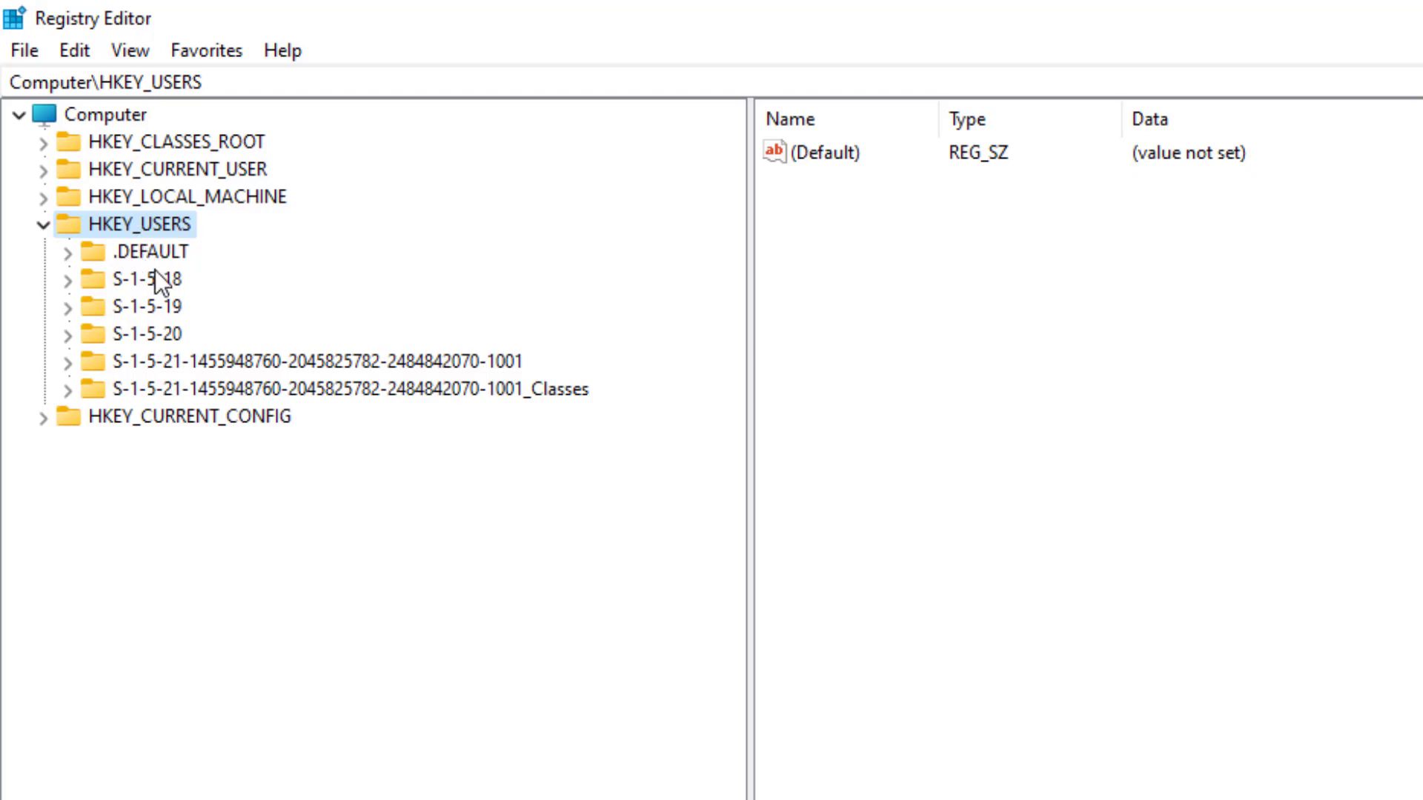
pyautogui.moveTo(155, 255)
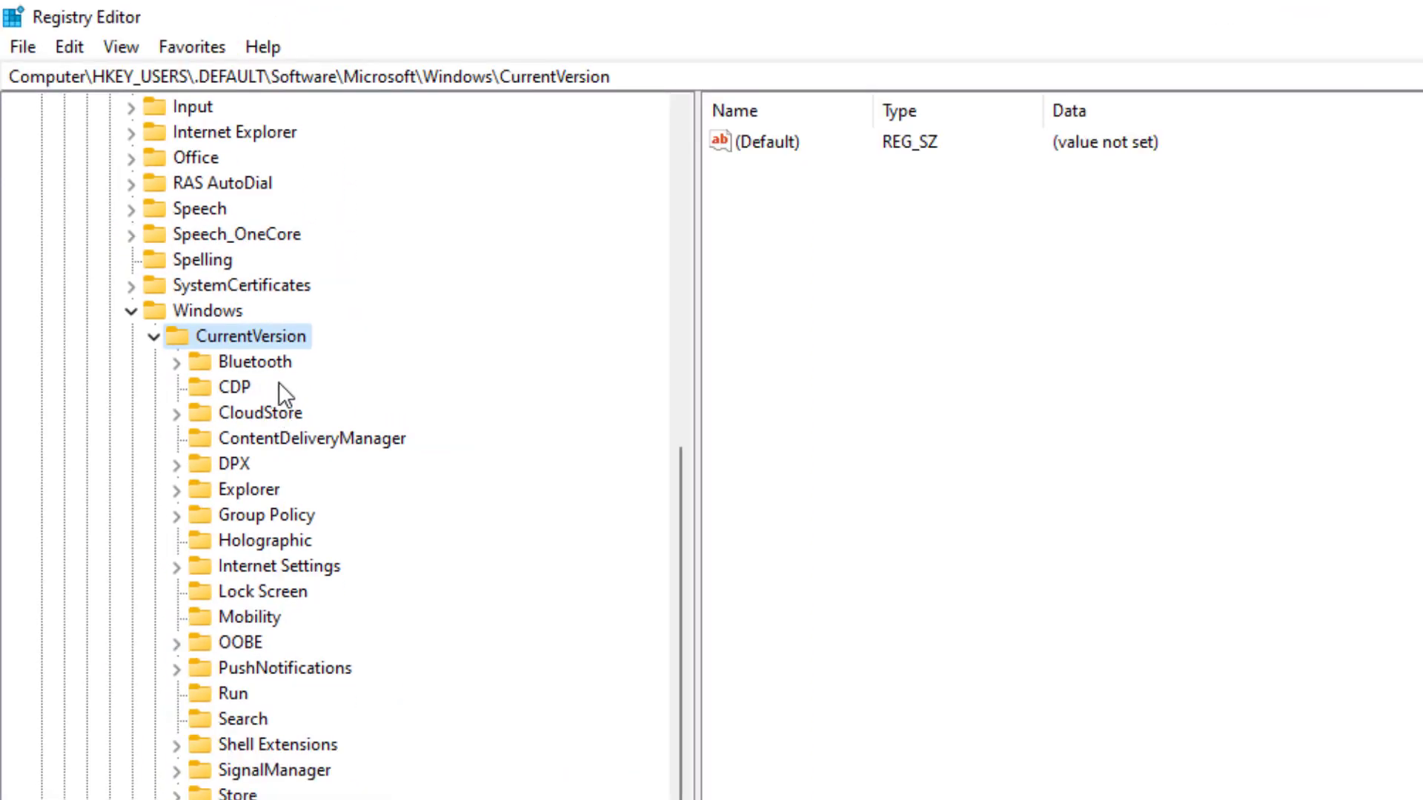
# Select the Bluetooth key under .DEFAULT\Software\Microsoft\Windows\CurrentVersion
pyautogui.click(255, 361)
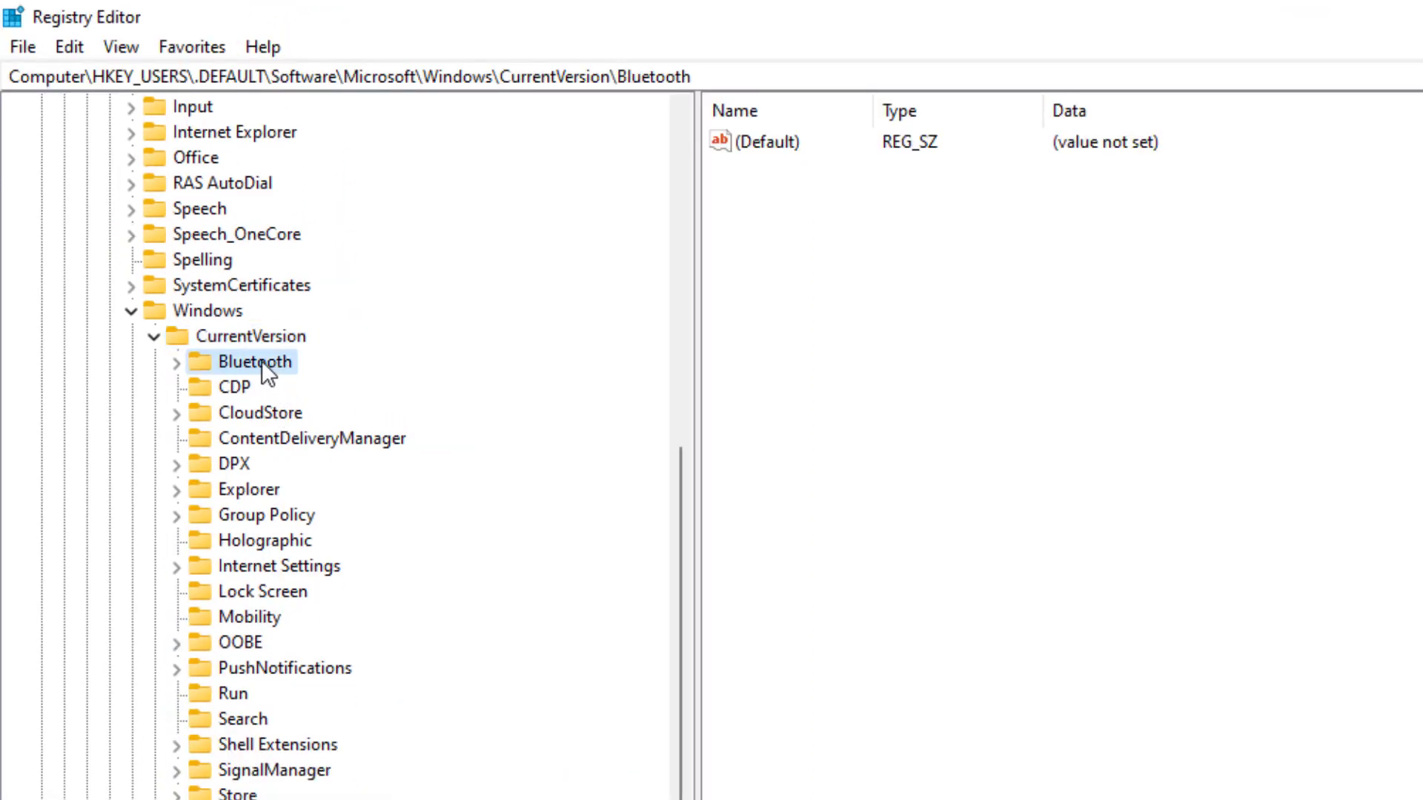
# Expand Bluetooth\ExceptionDB\Addrs and select the first address key, 234879045, for deletion
pyautogui.click(154, 362)
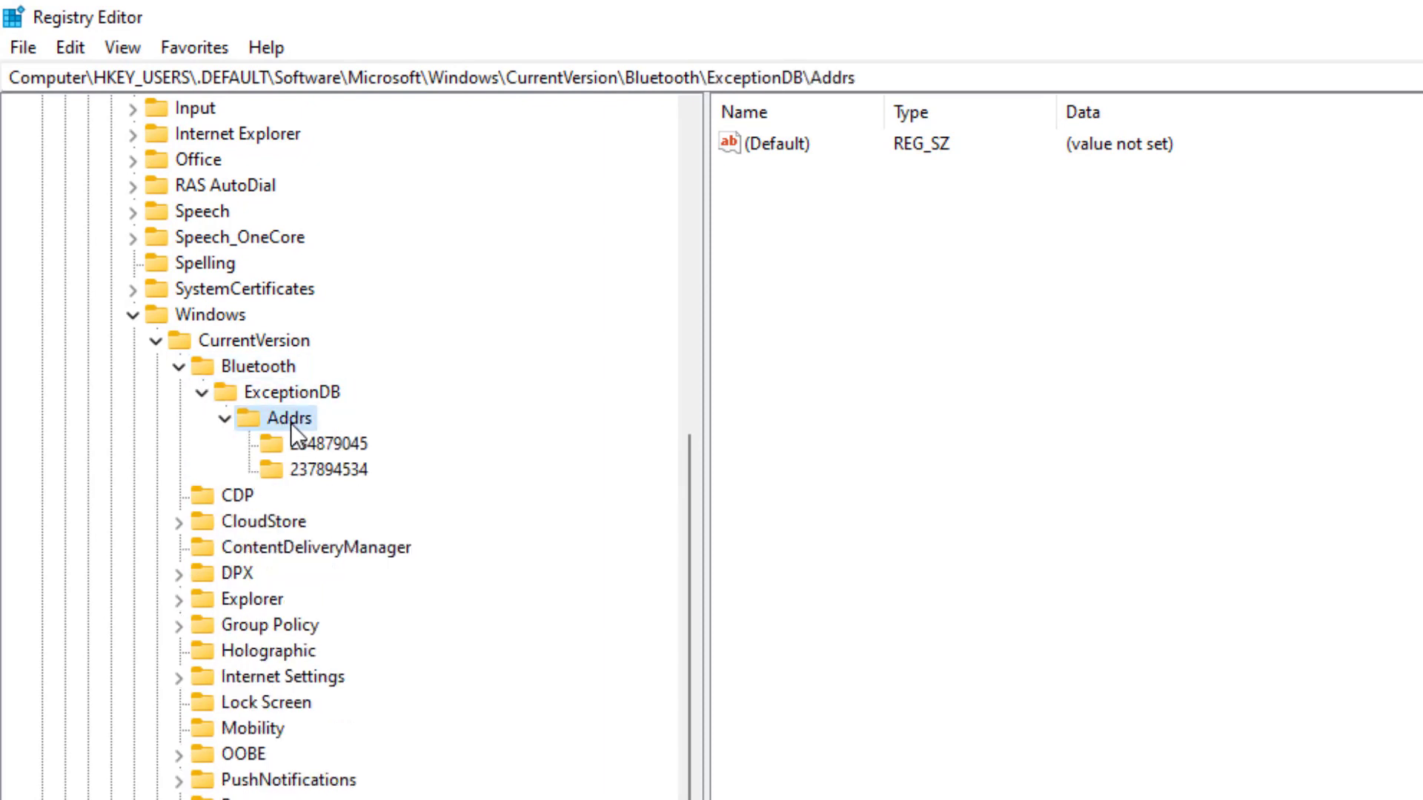
pyautogui.click(324, 445)
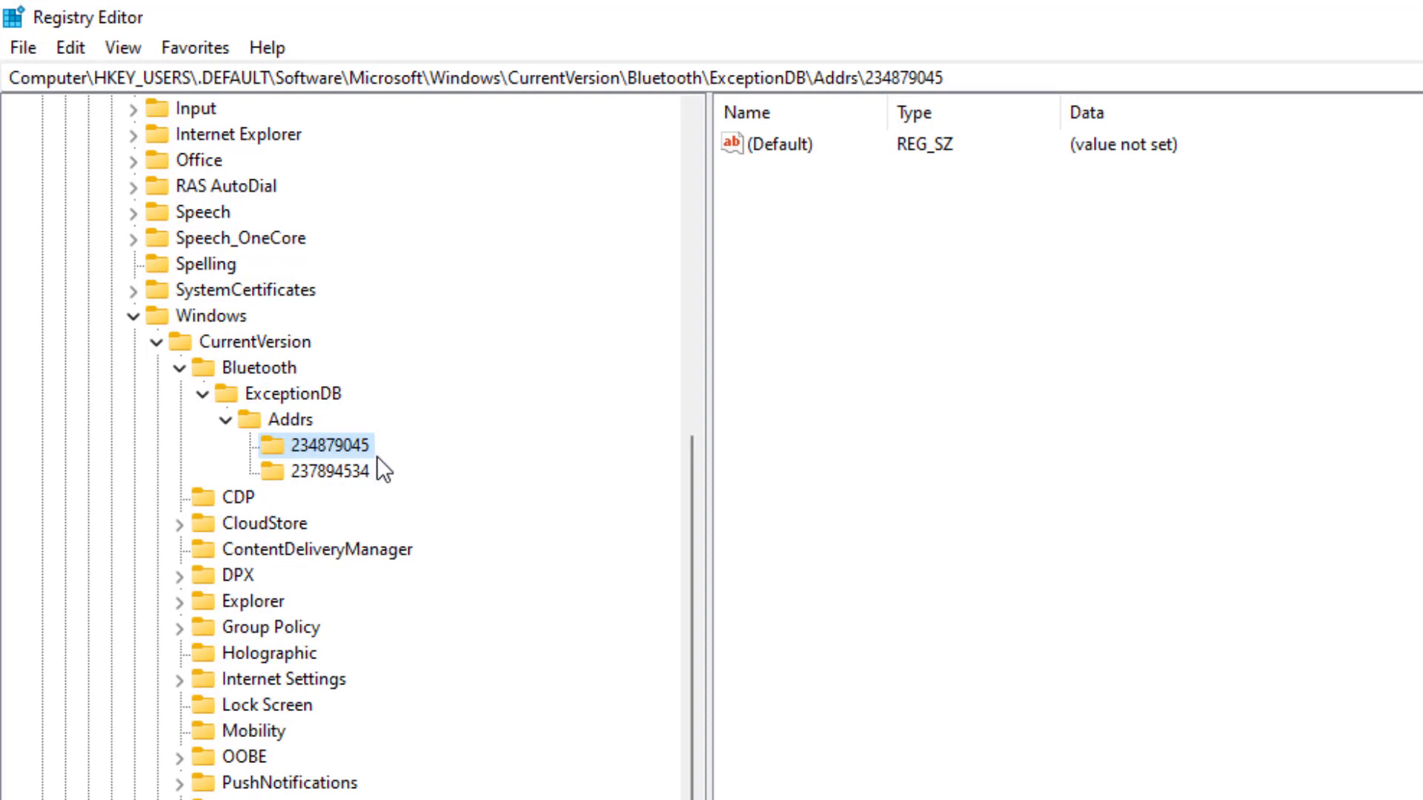
pyautogui.moveTo(519, 470)
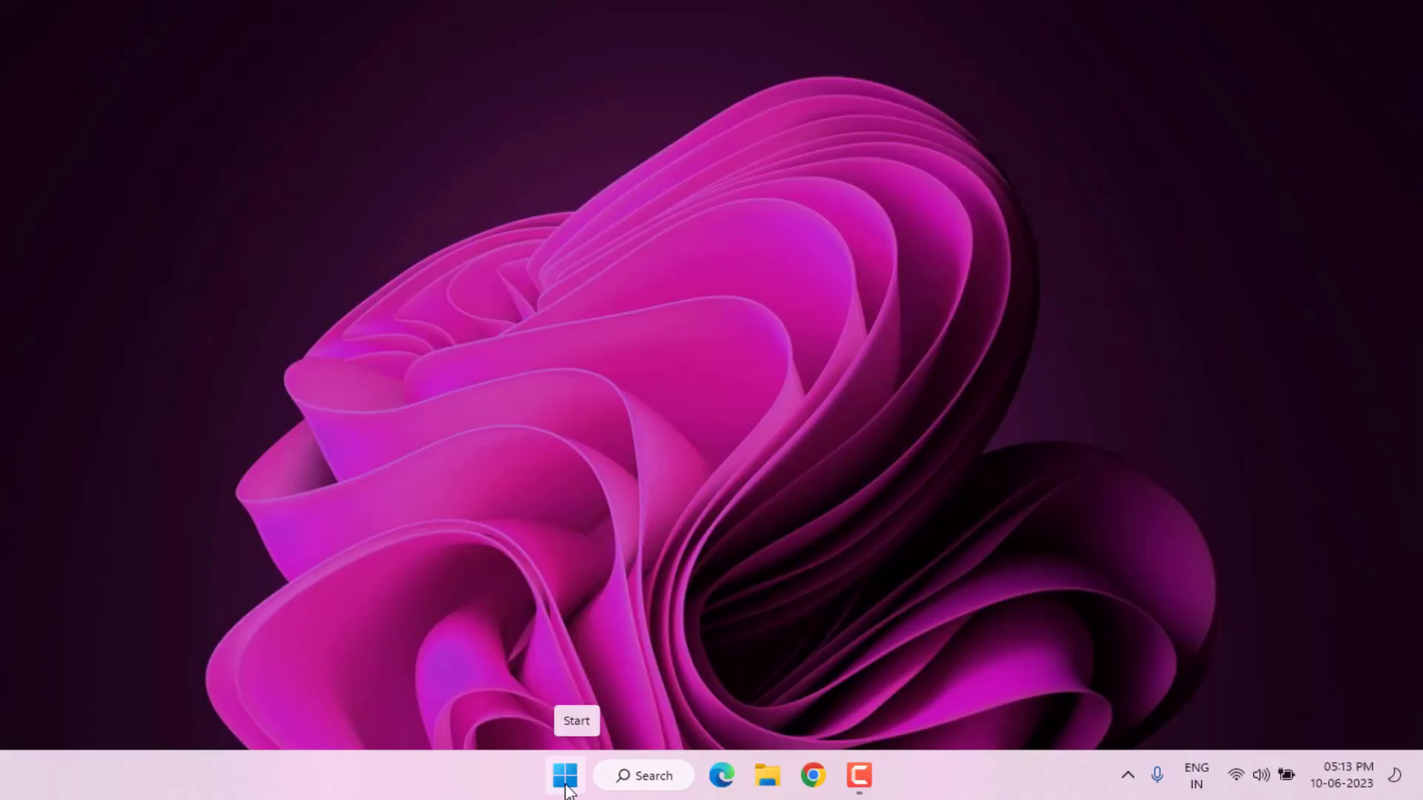
# Reach Settings > System > Troubleshoot > Other troubleshooters and scroll to the Other section
pyautogui.click(563, 775)
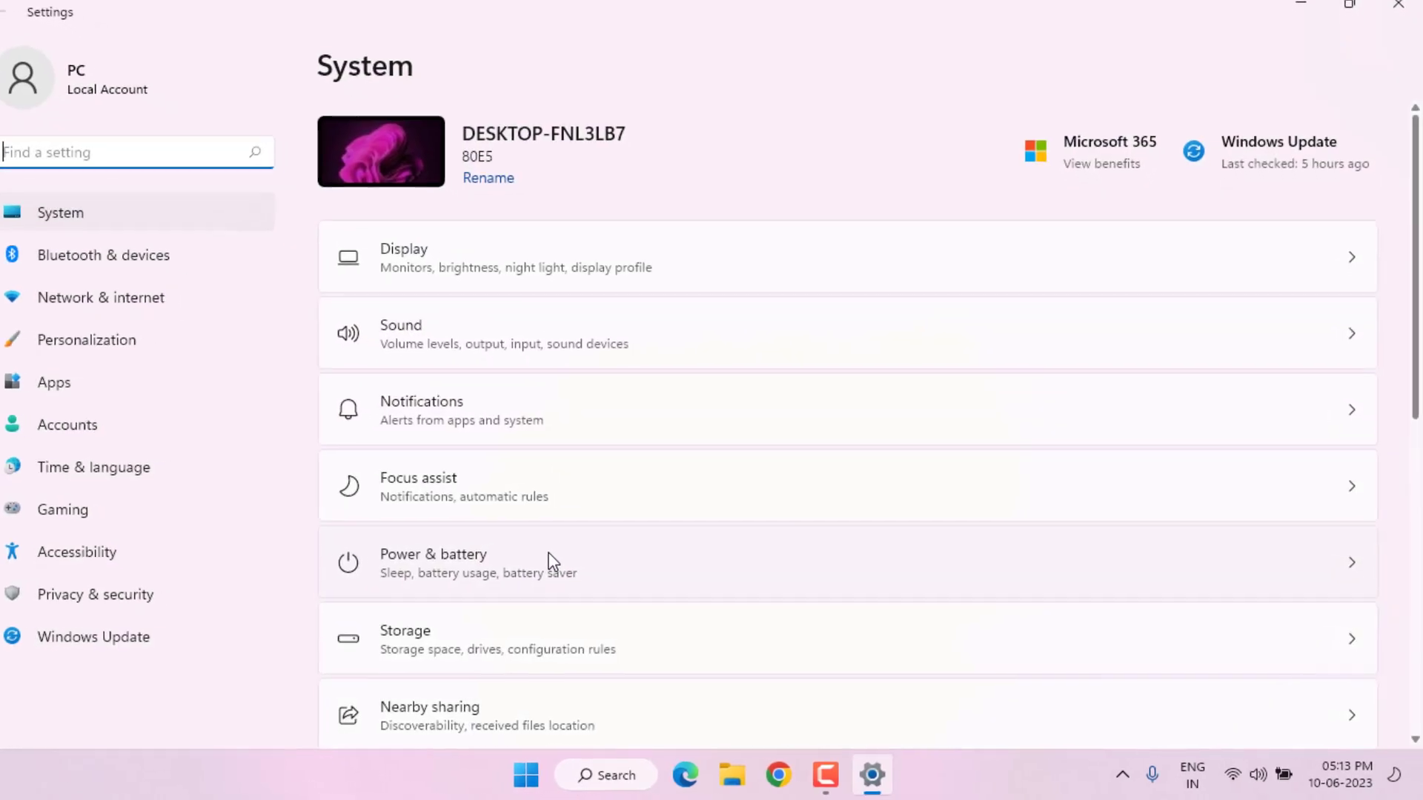
pyautogui.scroll(-3)
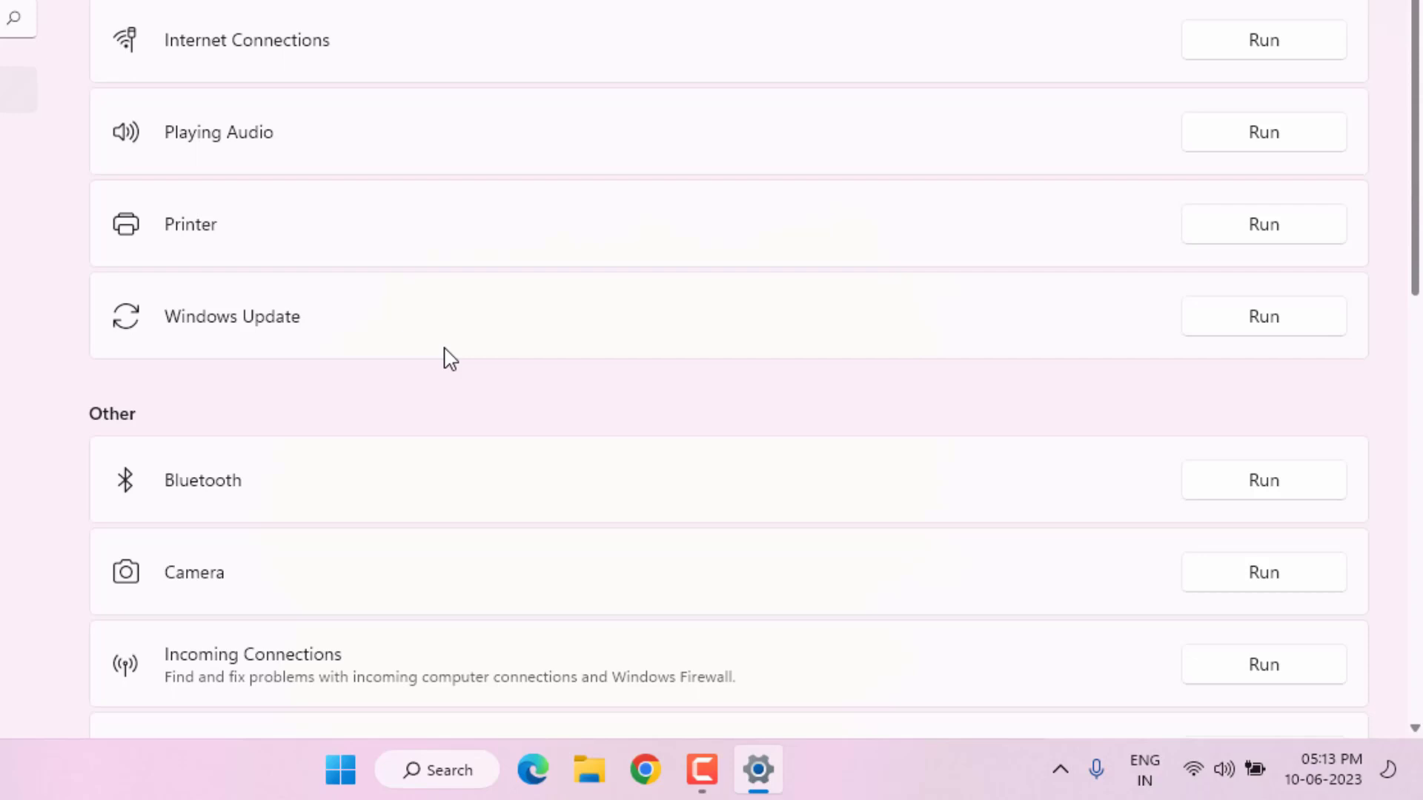
# Run the Bluetooth troubleshooter's problem detection, then close Settings to the desktop
pyautogui.scroll(-3)
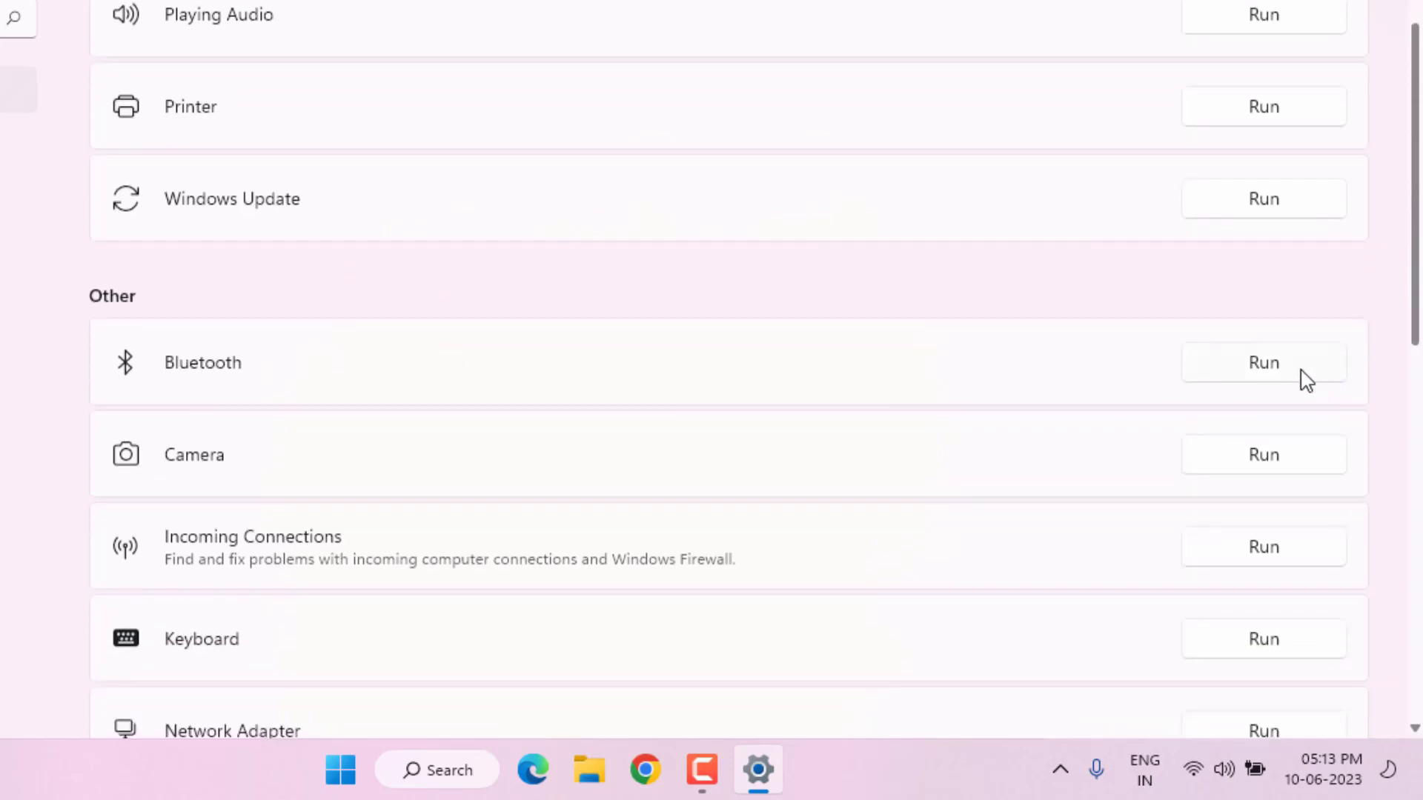
pyautogui.moveTo(641, 350)
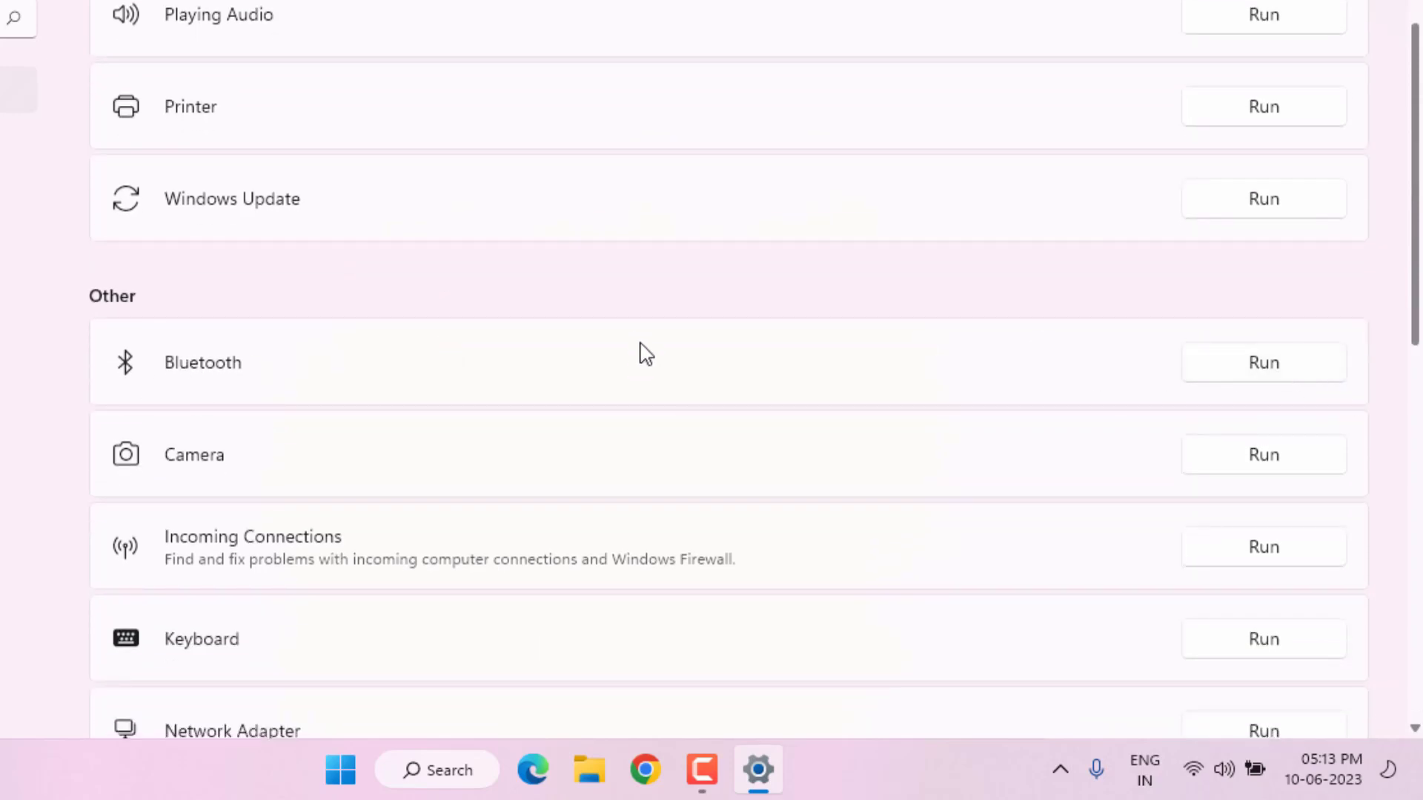
pyautogui.click(1263, 361)
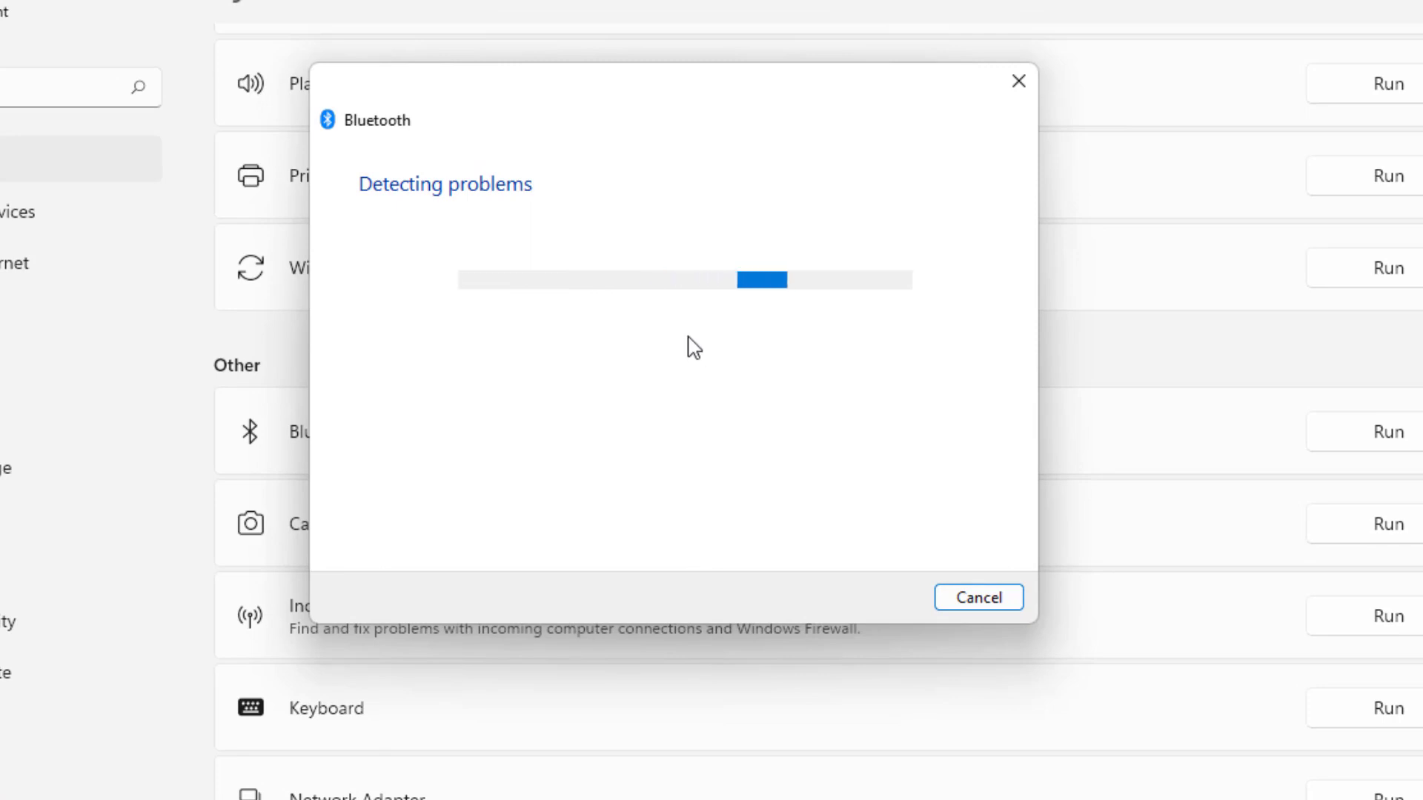
pyautogui.moveTo(615, 367)
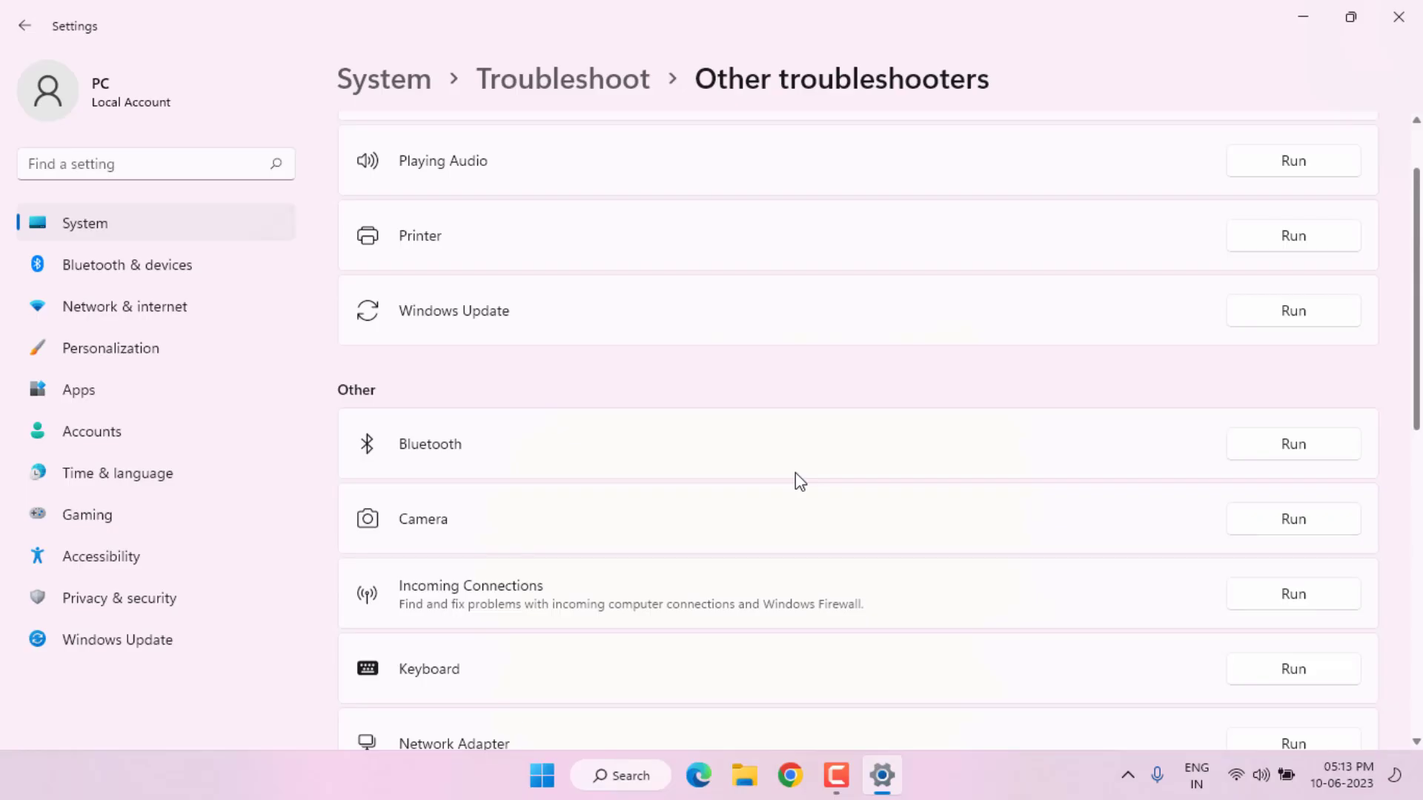
pyautogui.moveTo(1396, 16)
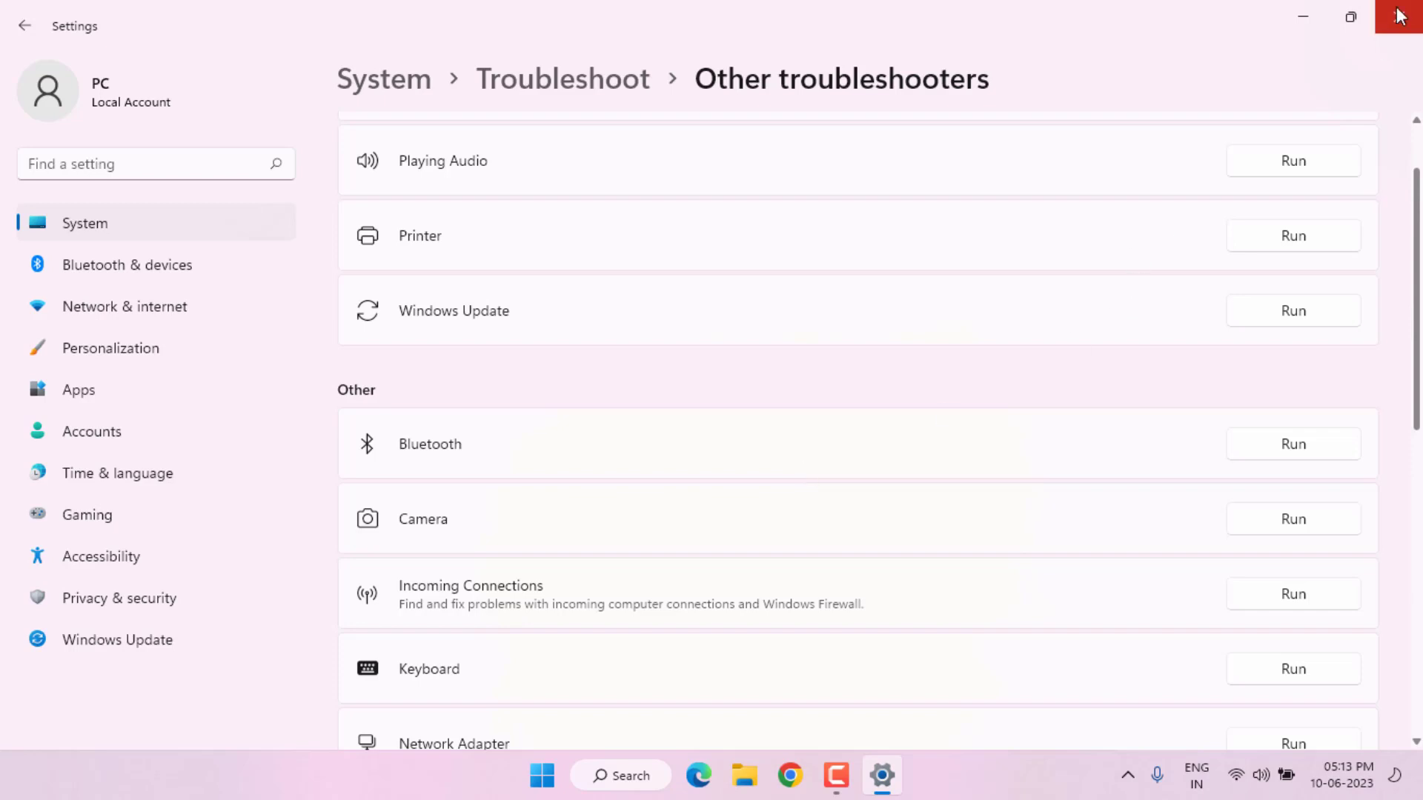
pyautogui.click(1398, 16)
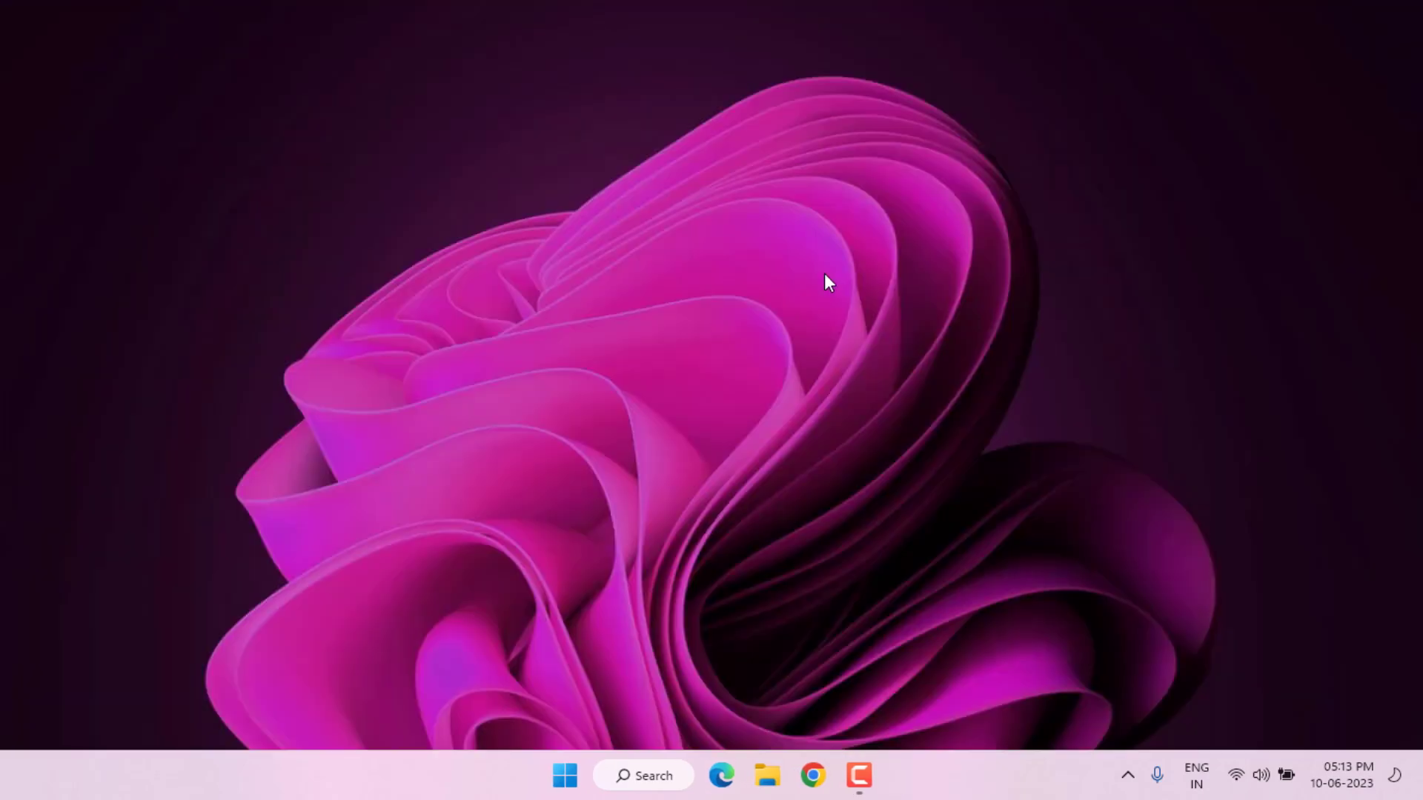